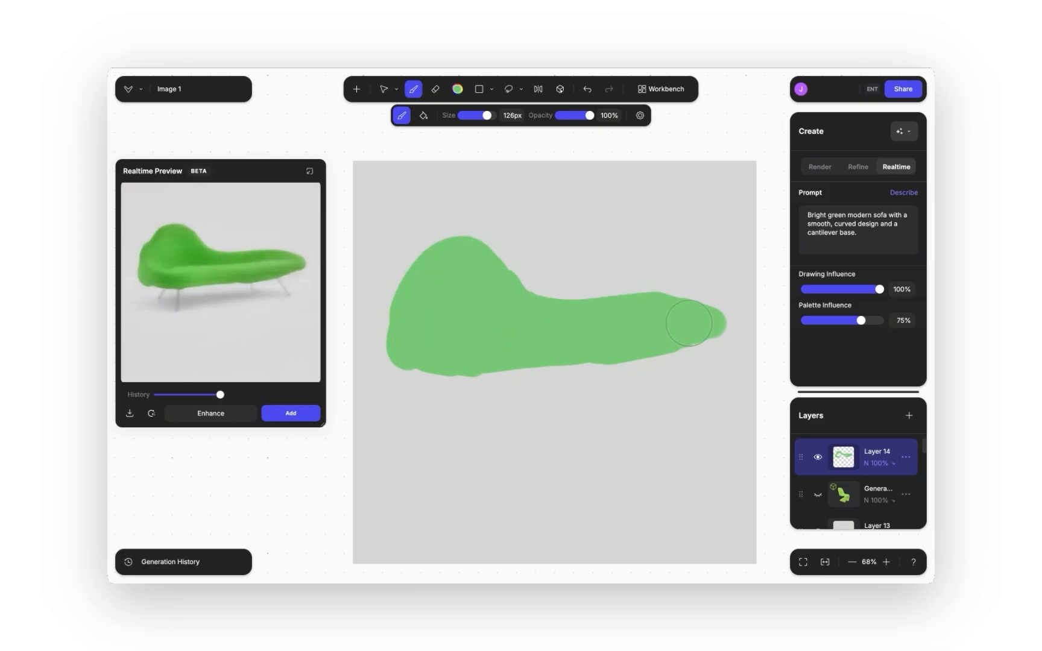
# Step: Extend the green sofa shape, turn the pickup truck to a new angle, and start the headphones prompt
pyautogui.moveTo(687, 322); pyautogui.dragTo(518, 355)
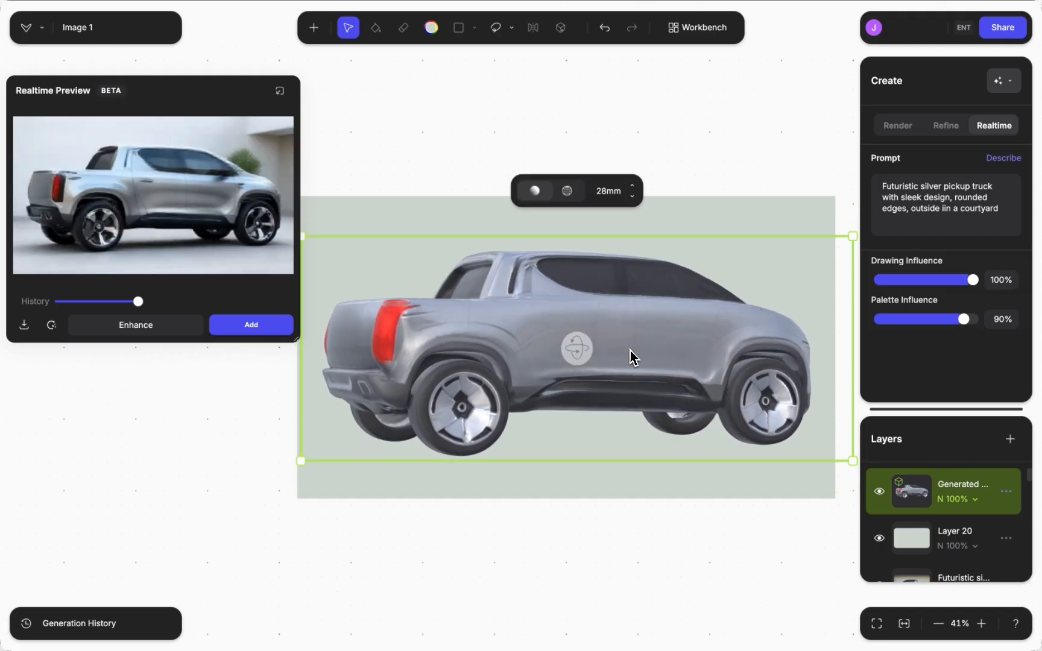
pyautogui.moveTo(631, 360); pyautogui.dragTo(727, 362)
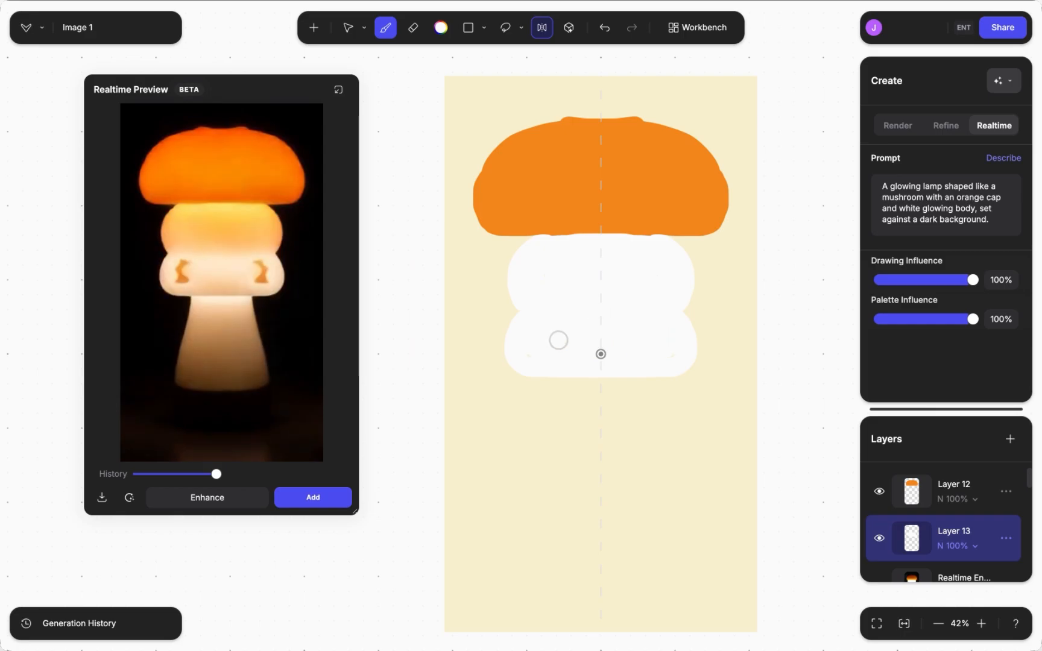
pyautogui.write('Real T')
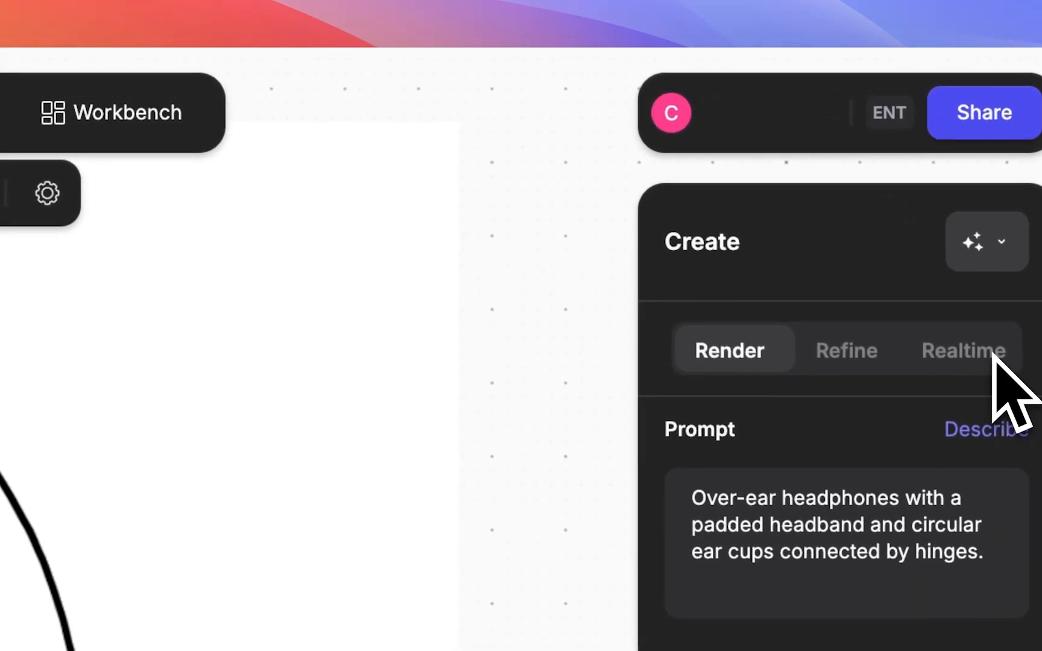
# Step: Enable Realtime generation and rotate the headphone model so the preview shows gray over-ear headphones
pyautogui.click(963, 351)
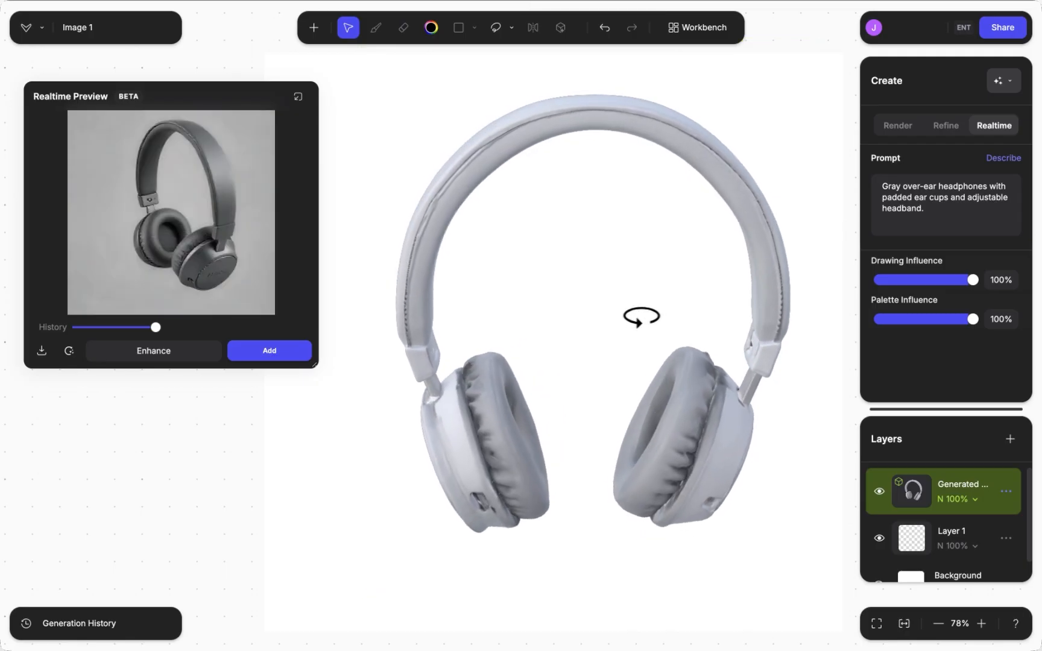
pyautogui.moveTo(642, 317); pyautogui.dragTo(638, 245)
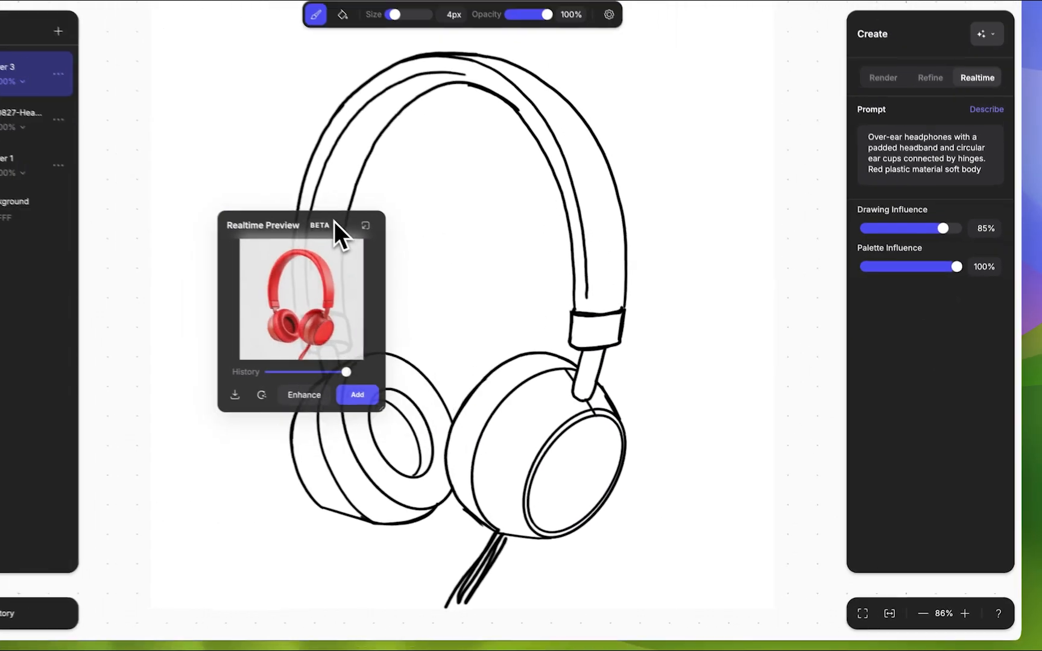
# Step: Add the red headphone render from the Realtime Preview to the canvas layers
pyautogui.click(365, 226)
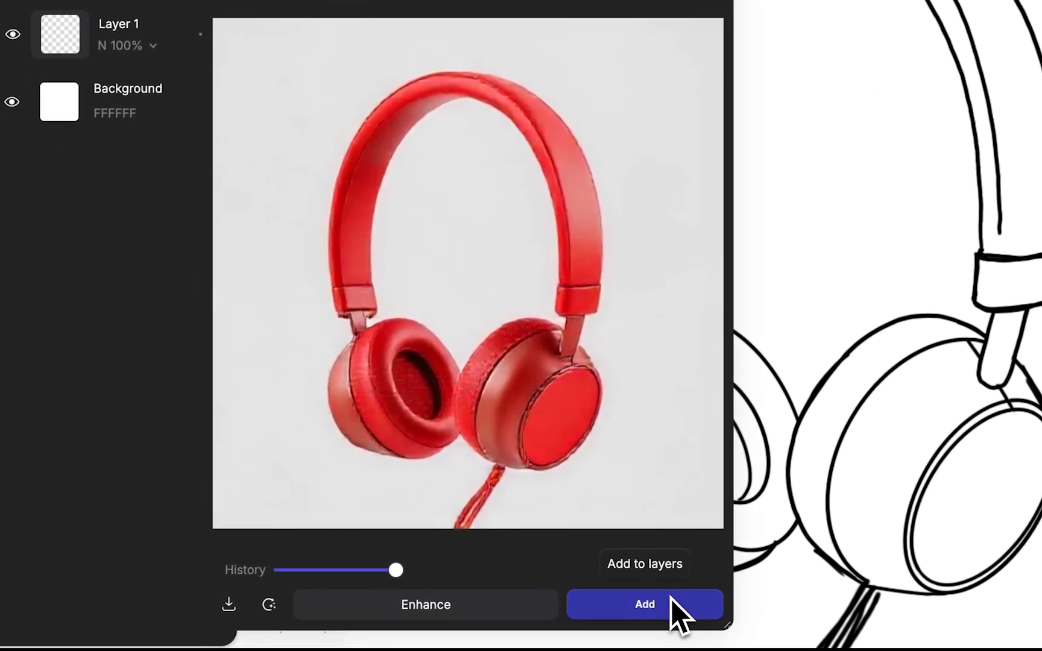
pyautogui.click(643, 604)
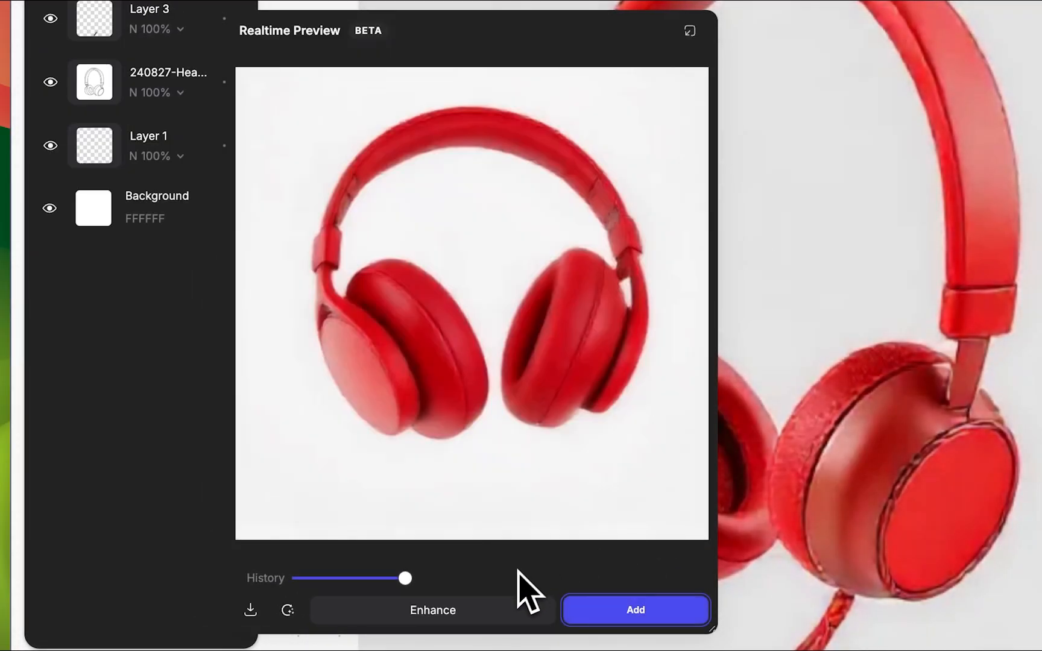
# Step: Scrub the History slider back to an earlier black-and-silver headphone render
pyautogui.moveTo(405, 578); pyautogui.dragTo(277, 550)
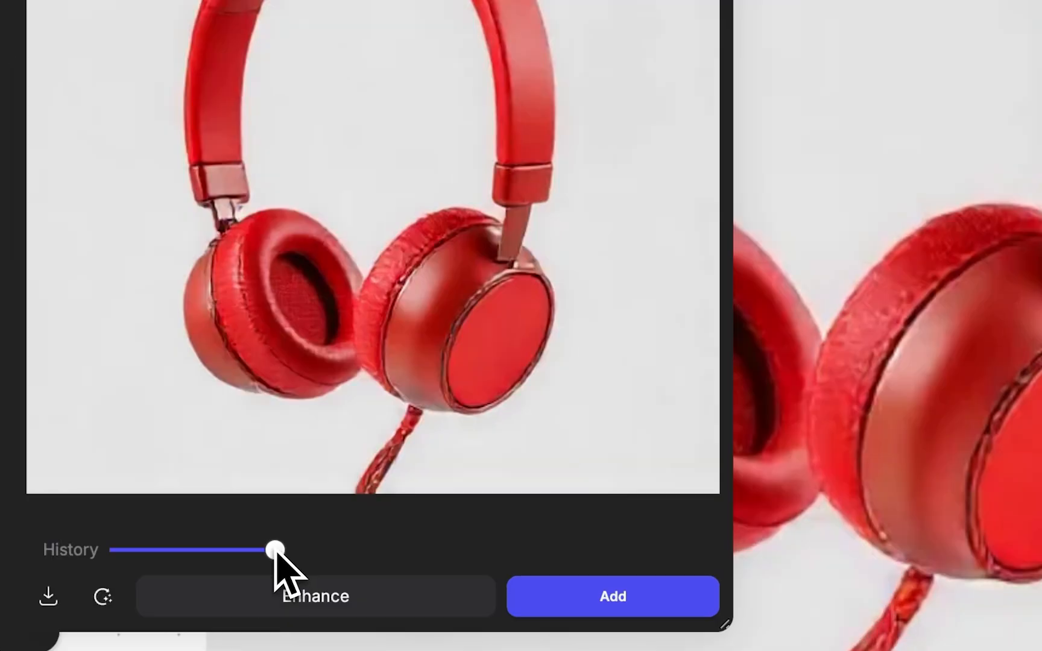
pyautogui.moveTo(275, 549); pyautogui.dragTo(145, 549)
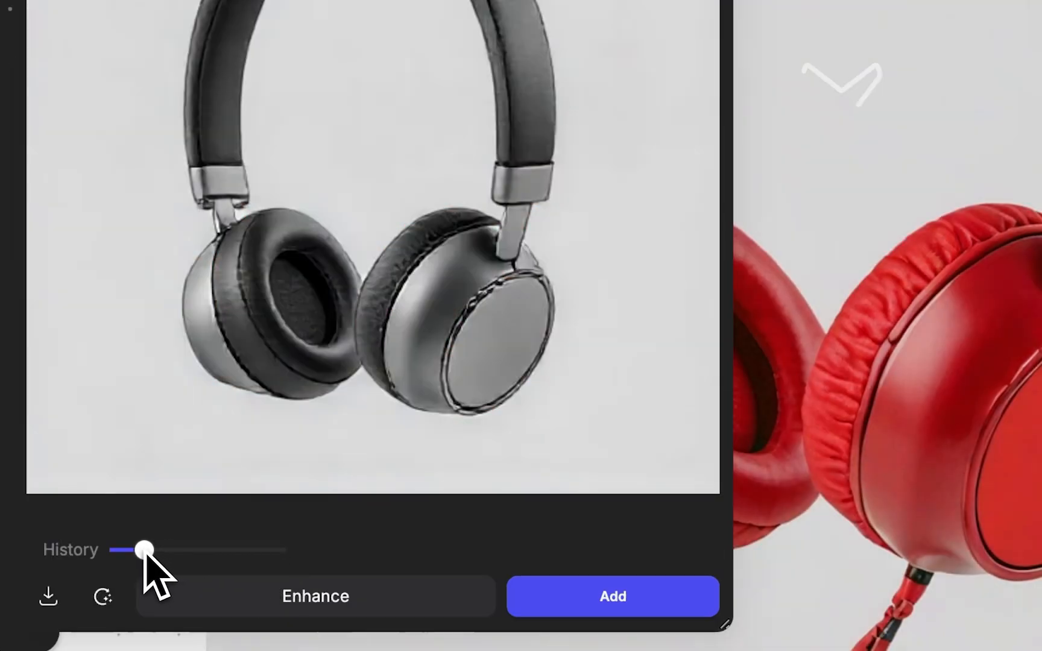
pyautogui.moveTo(145, 550); pyautogui.dragTo(276, 550)
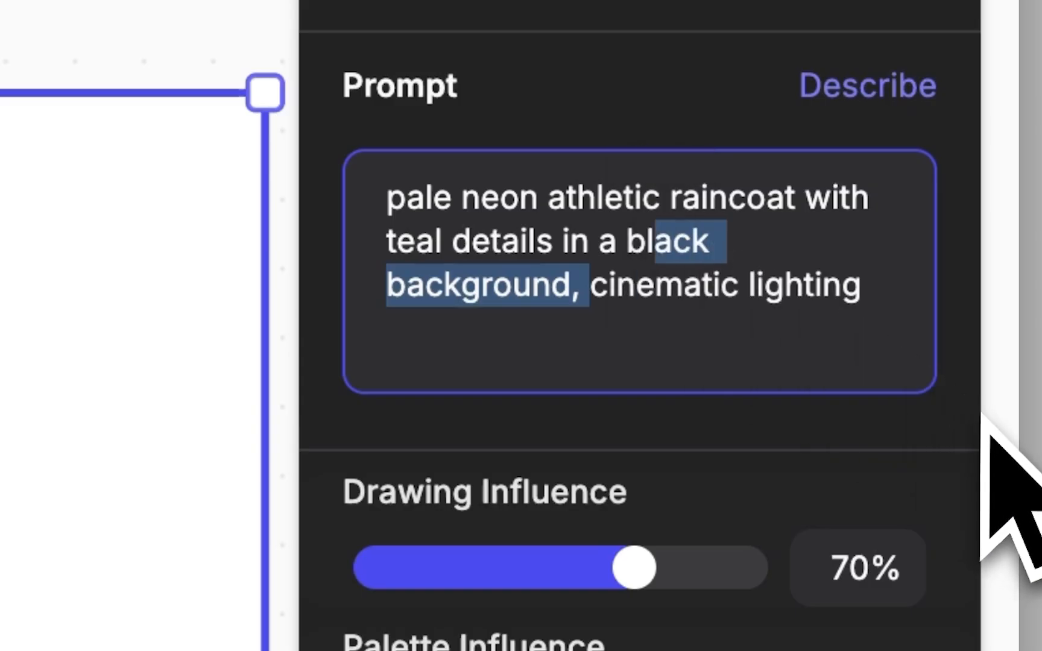
# Step: Replace part of the raincoat prompt's background description with 'bright'
pyautogui.write('bright')
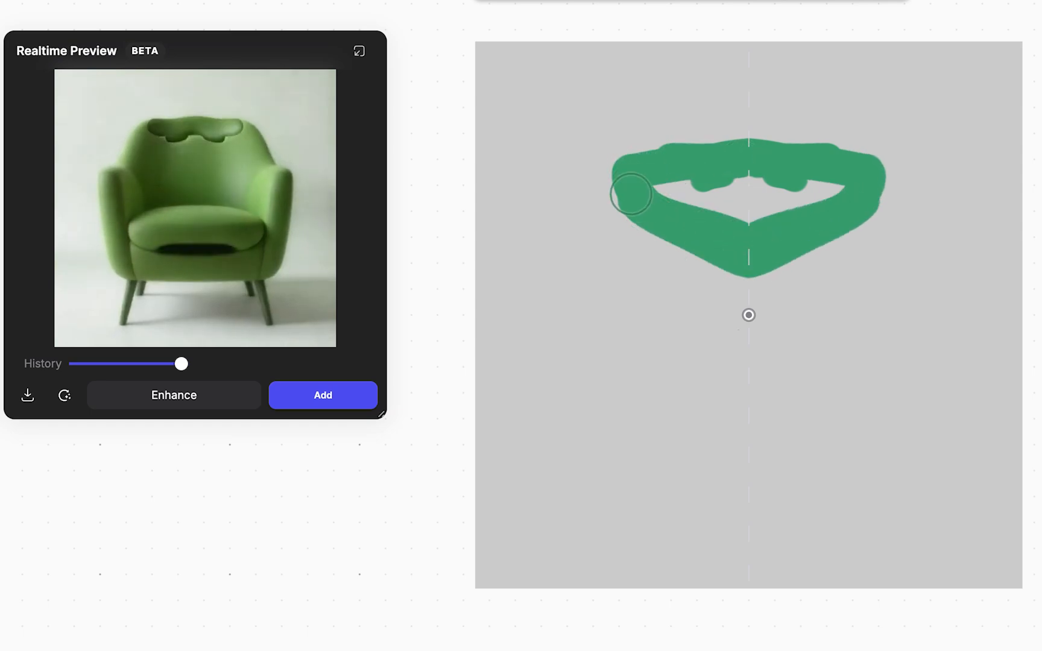
# Step: Paint the armchair silhouette and its seat area in green so the preview renders an upholstered armchair
pyautogui.moveTo(631, 193); pyautogui.dragTo(608, 432)
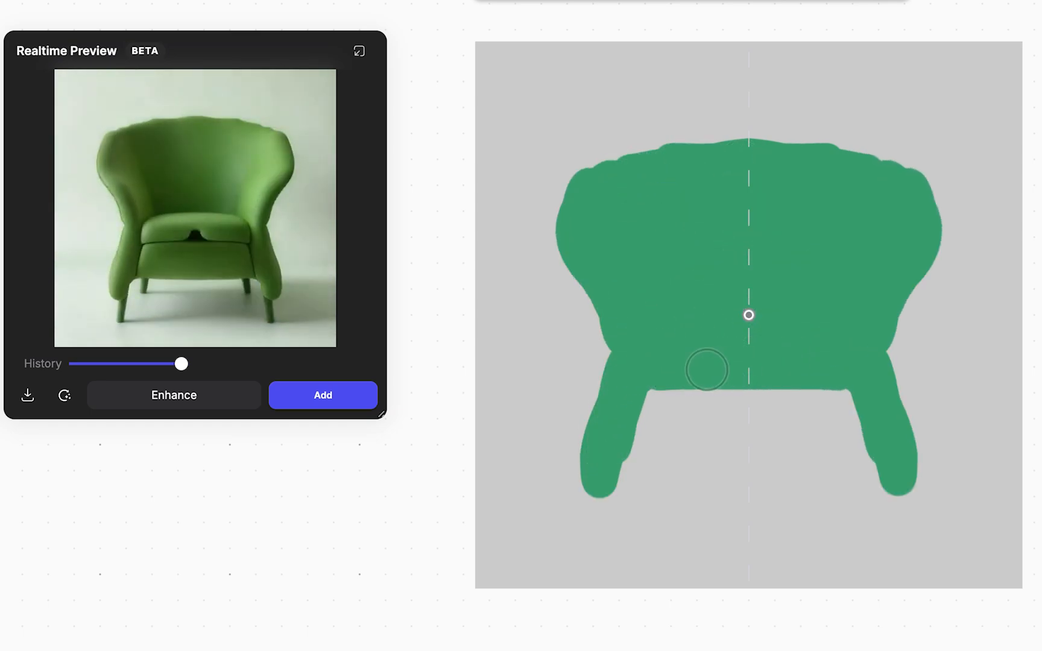
pyautogui.moveTo(707, 370); pyautogui.dragTo(774, 392)
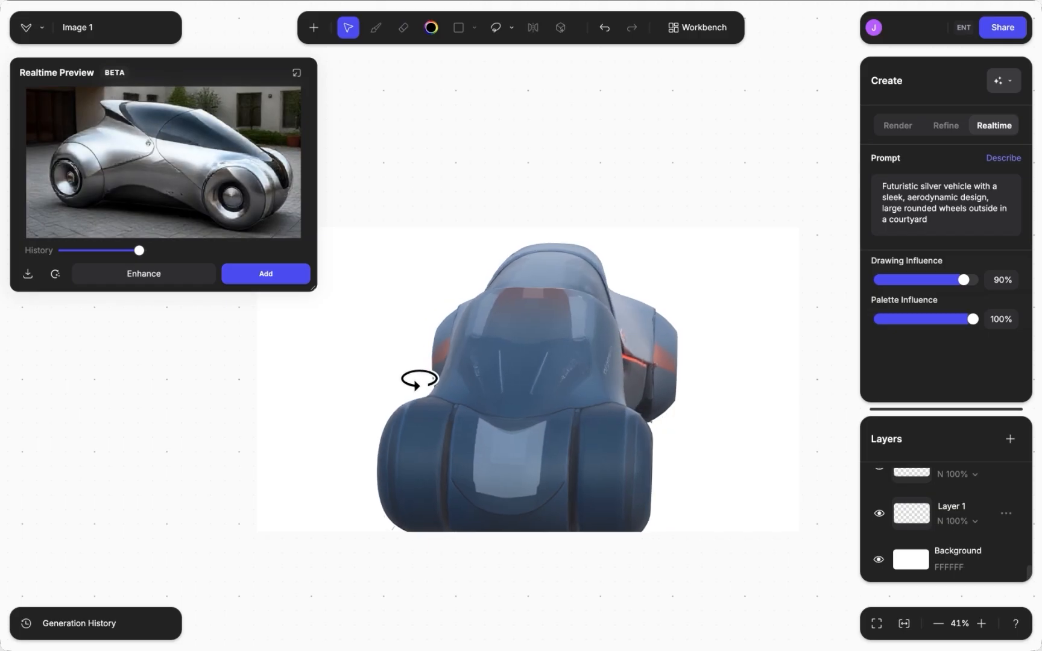
# Step: Rotate the 3D vehicle model so the preview re-renders a silver vehicle in a courtyard
pyautogui.moveTo(419, 380); pyautogui.dragTo(562, 355)
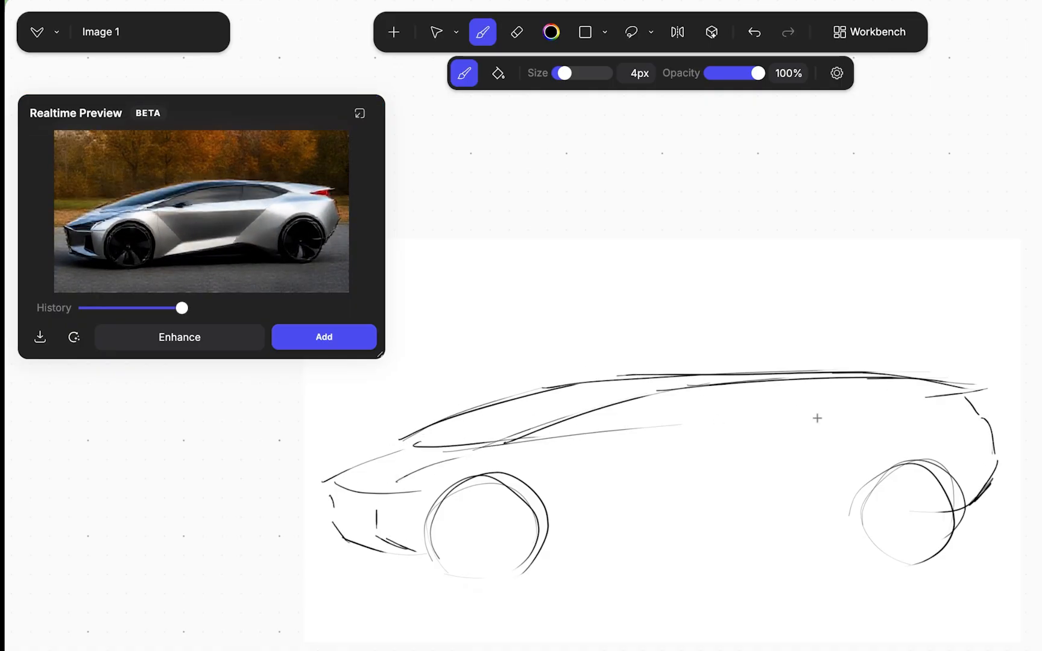
# Step: Draw the car's lower body line connecting the wheel arches with the 4px brush
pyautogui.moveTo(552, 485); pyautogui.dragTo(691, 542)
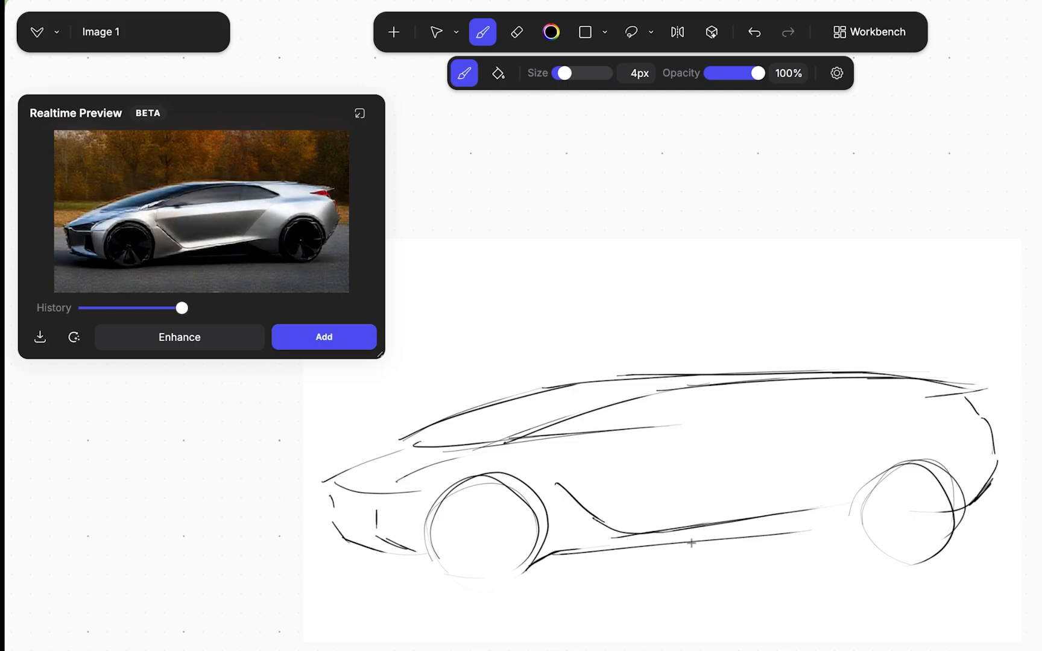